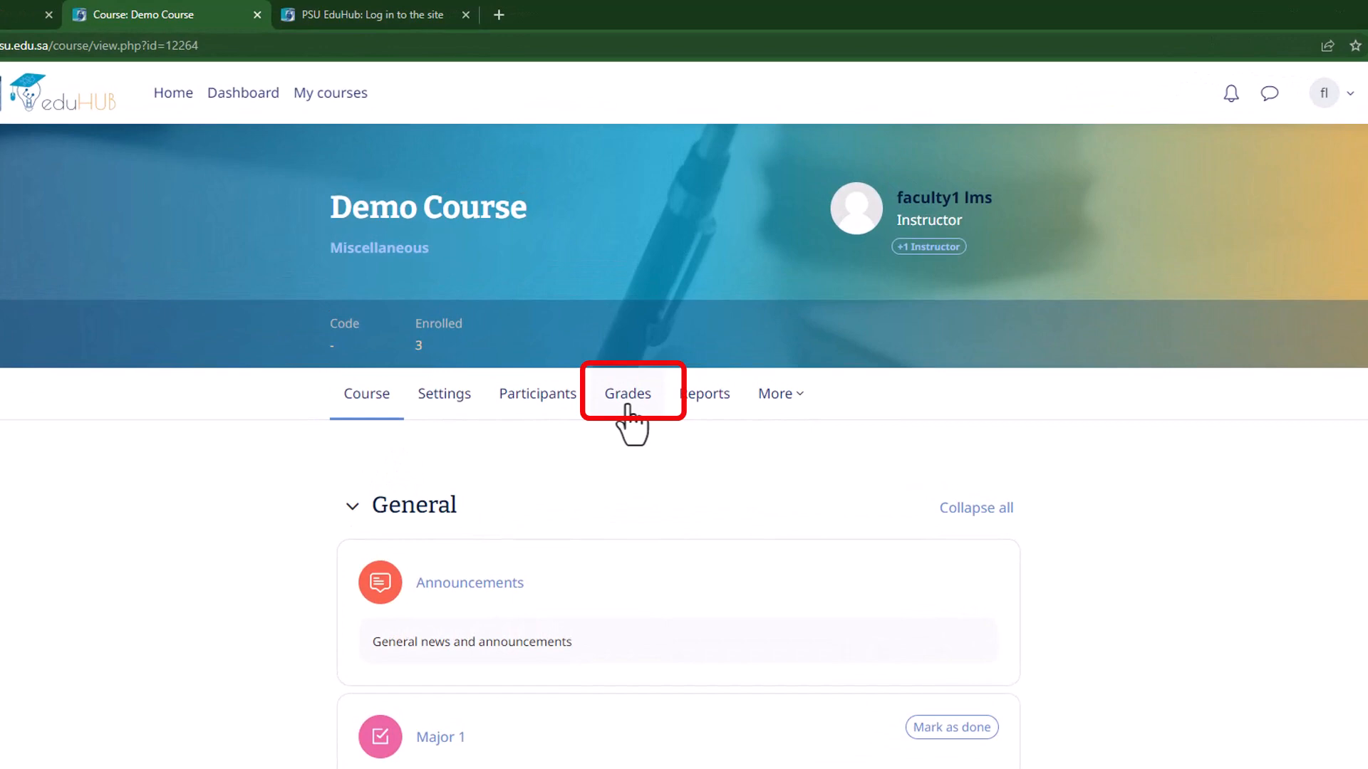
Step: Go to the Demo Course grades and switch the Grader report view to Export
{"action": "left_click", "coordinate": [627, 393]}
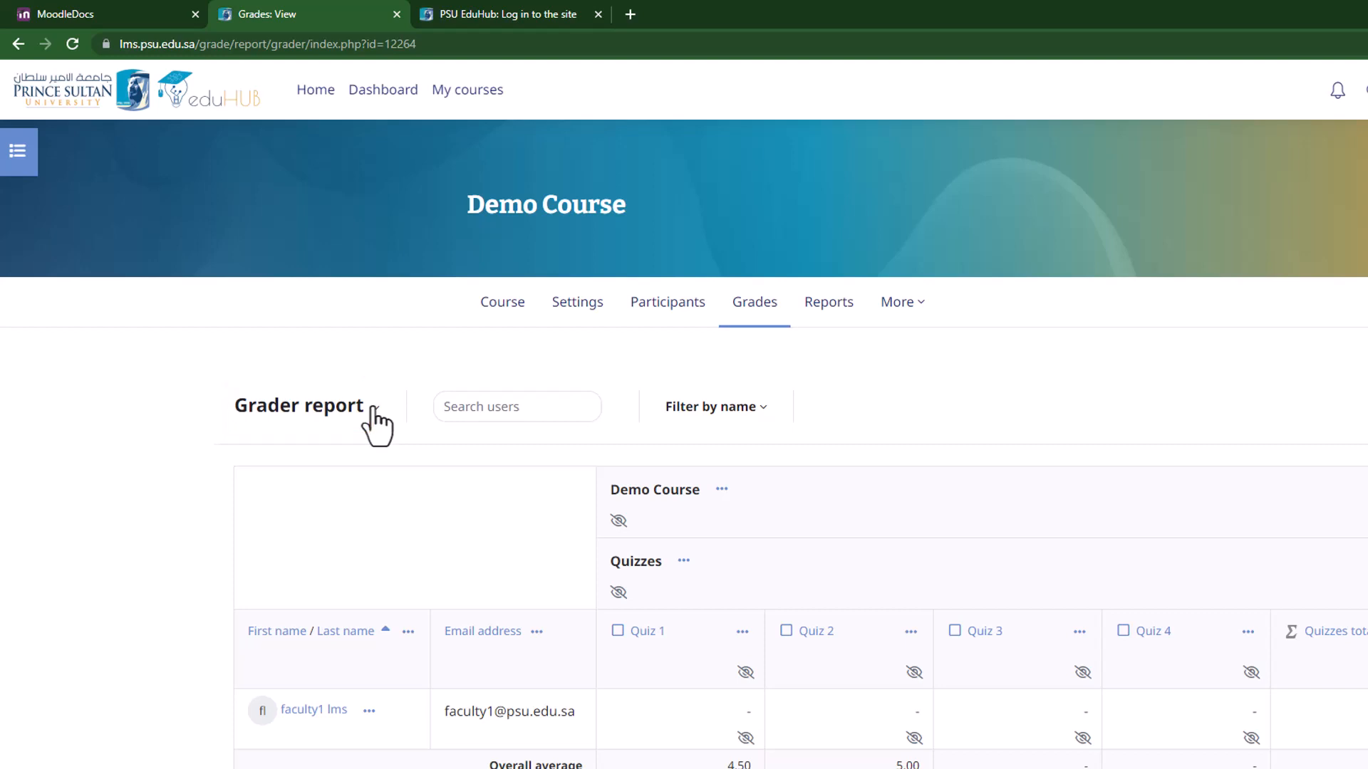
{"action": "left_click", "coordinate": [300, 406]}
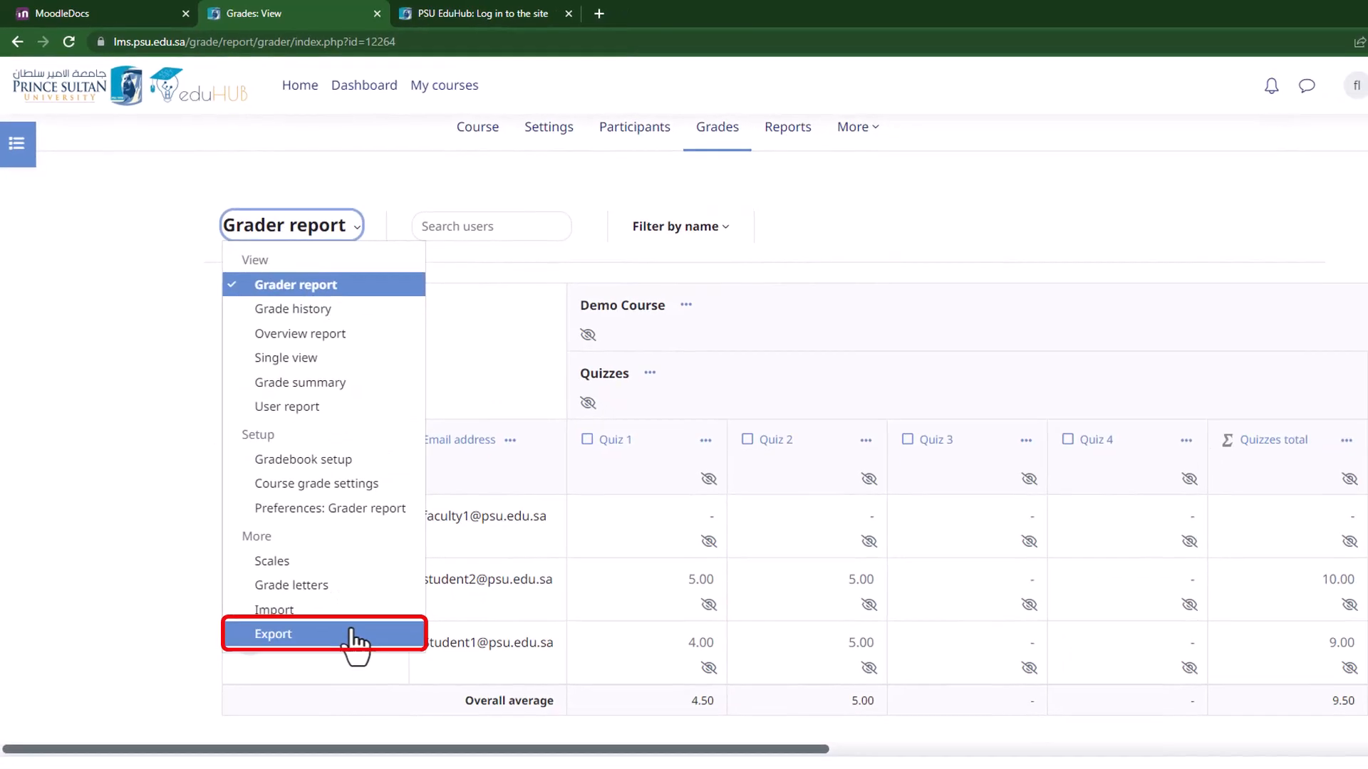
{"action": "left_click", "coordinate": [272, 634]}
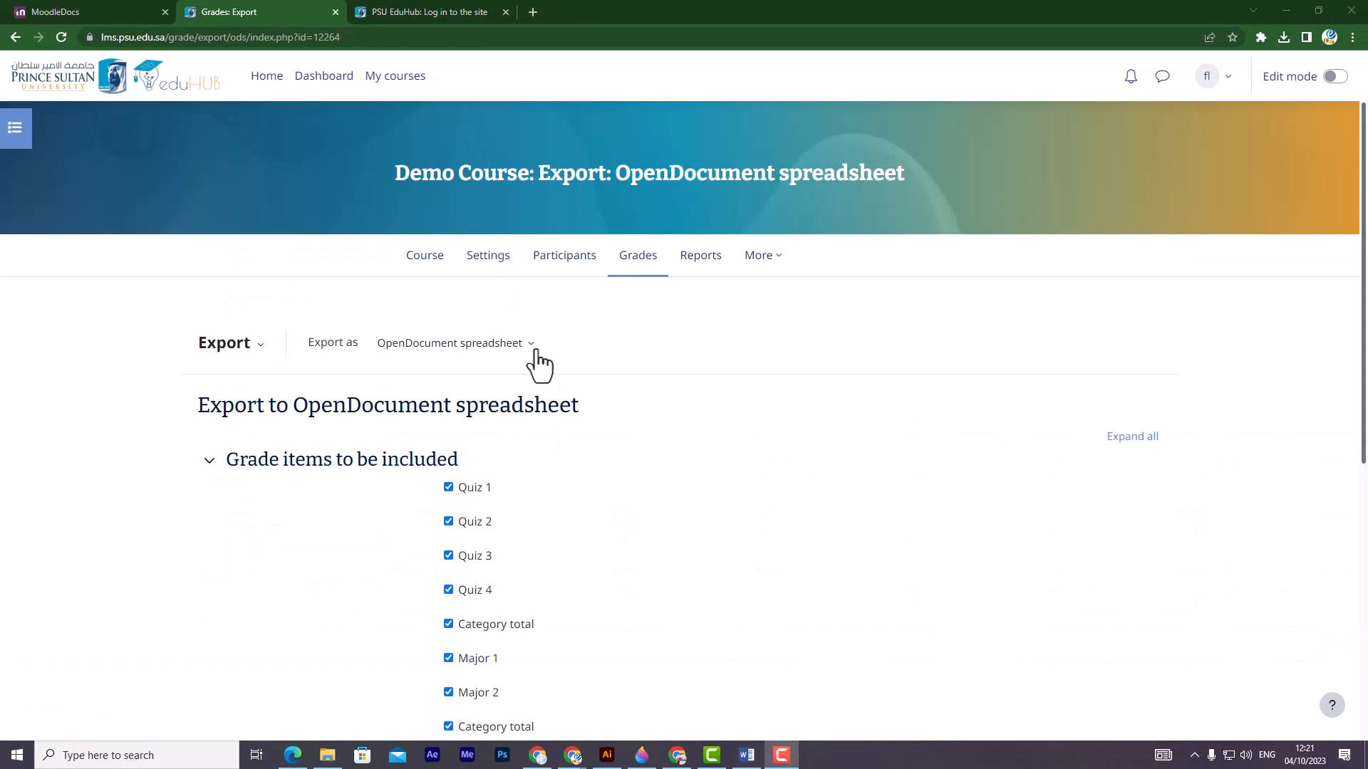
Step: Download all grade items as T2 Grades.ods, then return to the course main page
{"action": "left_click", "coordinate": [449, 344]}
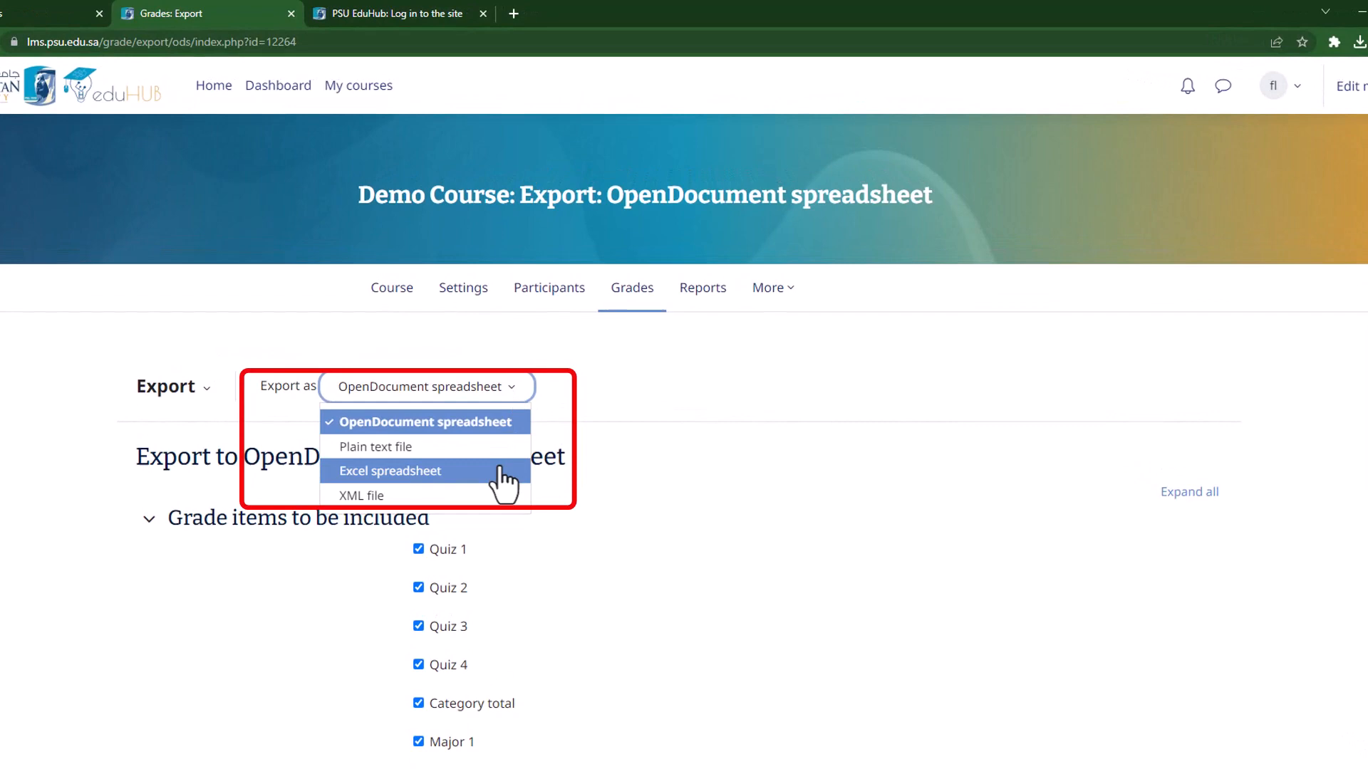
{"action": "left_click", "coordinate": [390, 472]}
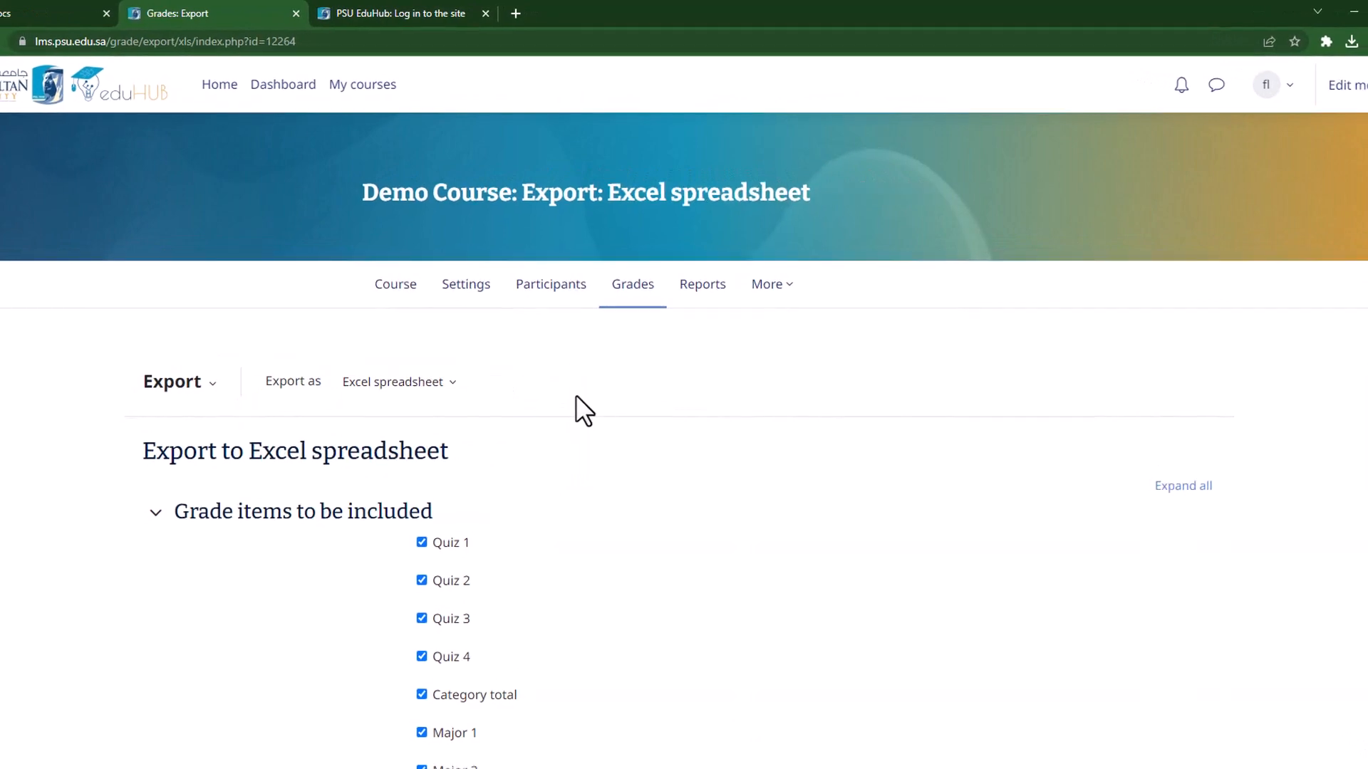
{"action": "left_click", "coordinate": [398, 382]}
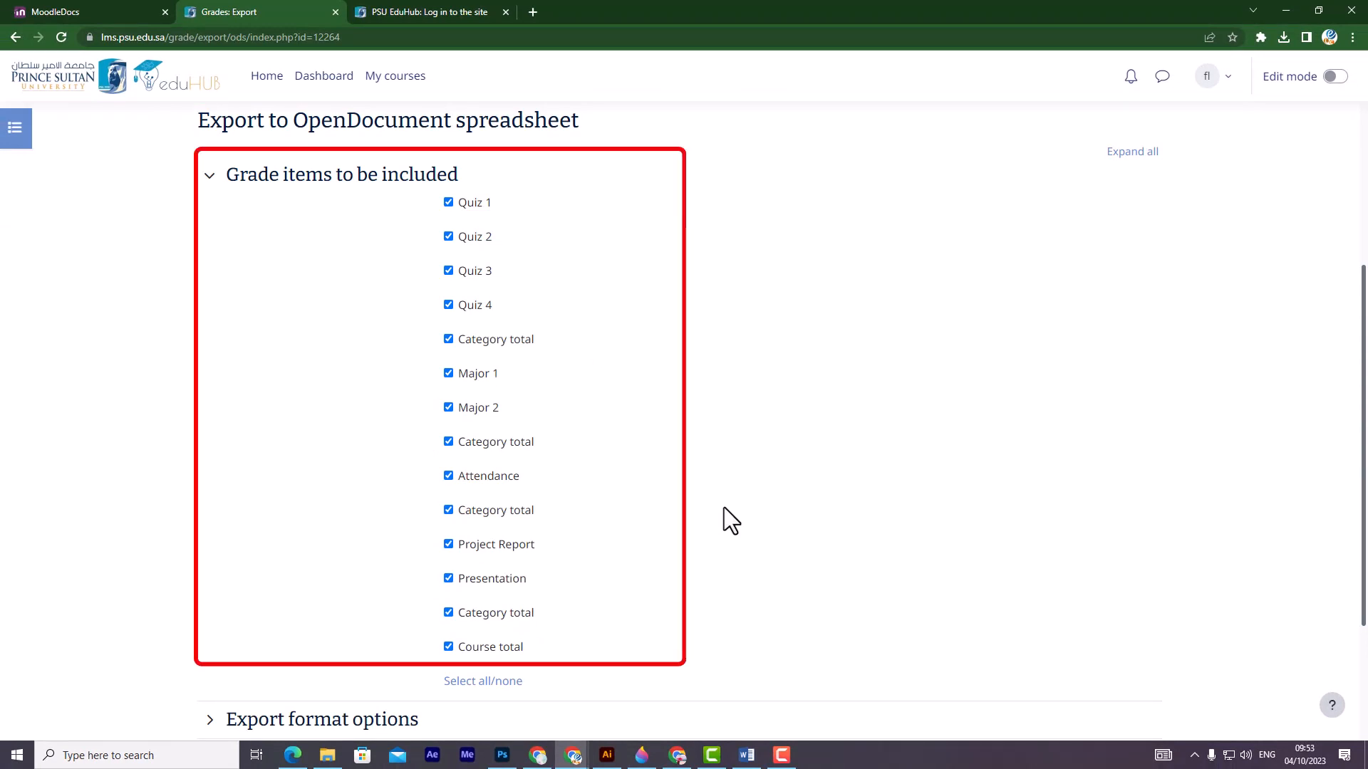
{"action": "scroll", "scroll_direction": "down", "scroll_amount": 3}
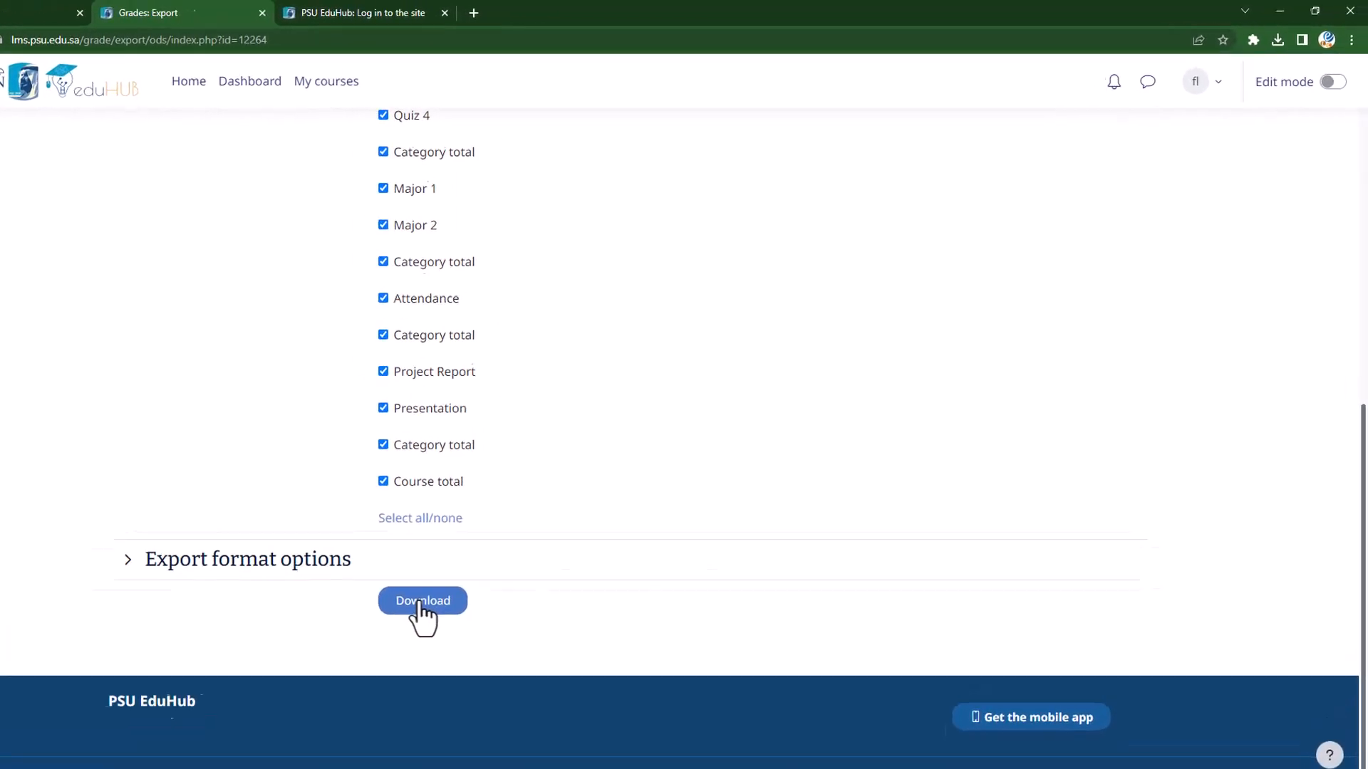
{"action": "left_click", "coordinate": [421, 599]}
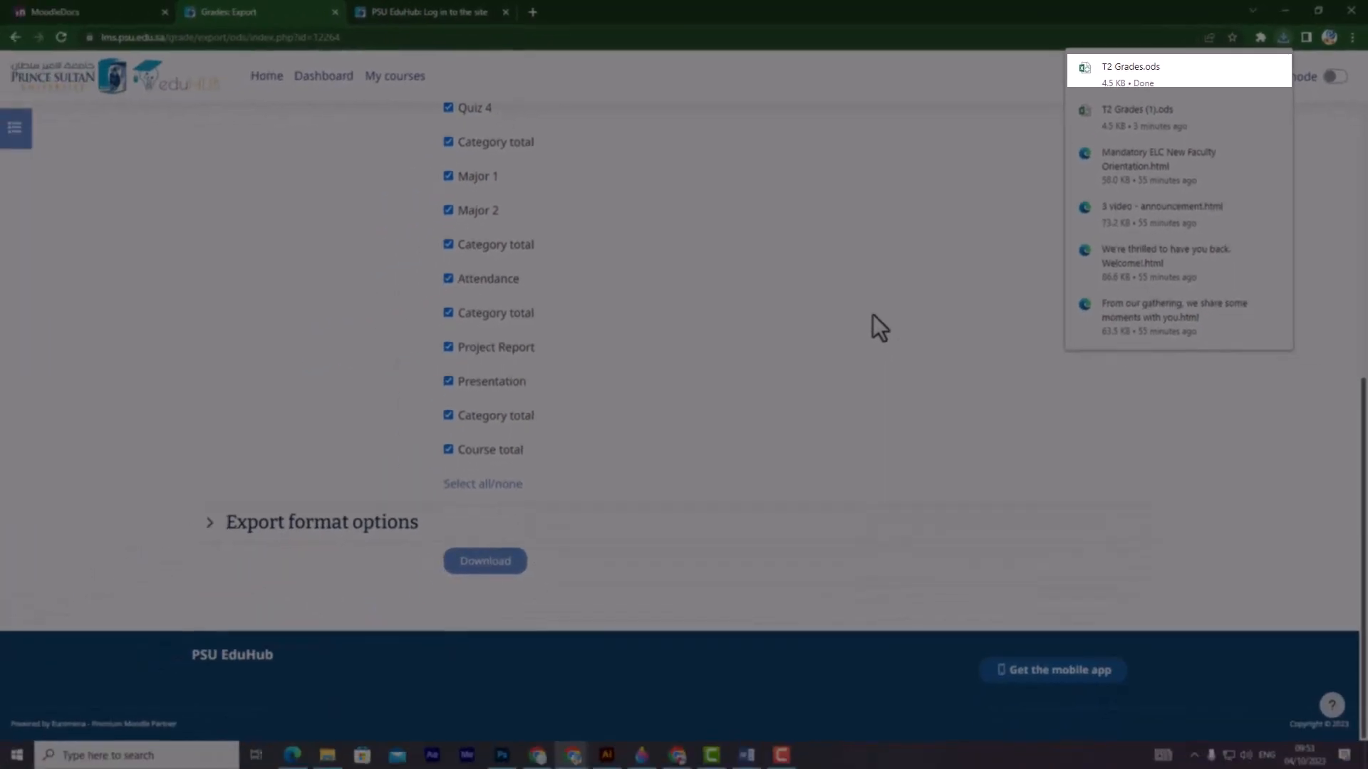
{"action": "left_click", "coordinate": [1129, 73]}
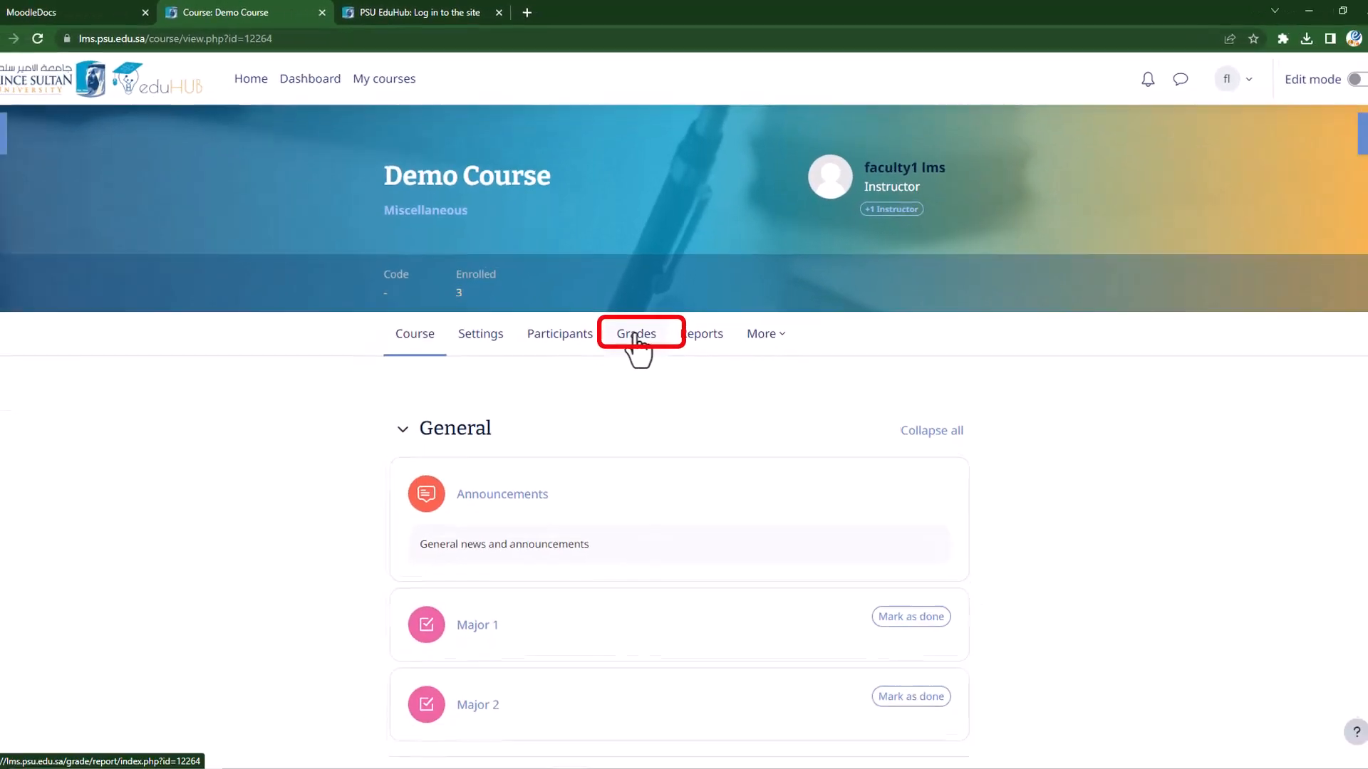
Step: Go to the course grade import page with CSV file kept as the import format
{"action": "left_click", "coordinate": [635, 333]}
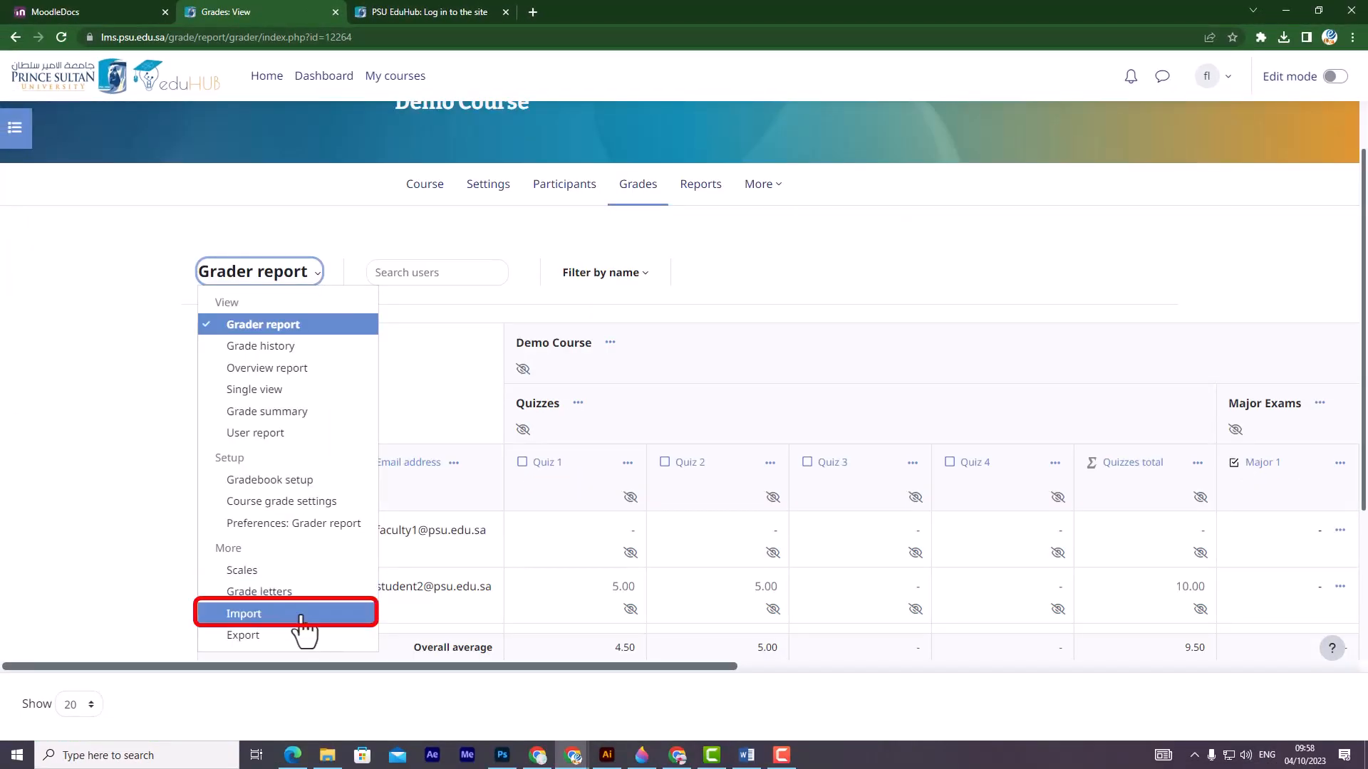
{"action": "left_click", "coordinate": [244, 612]}
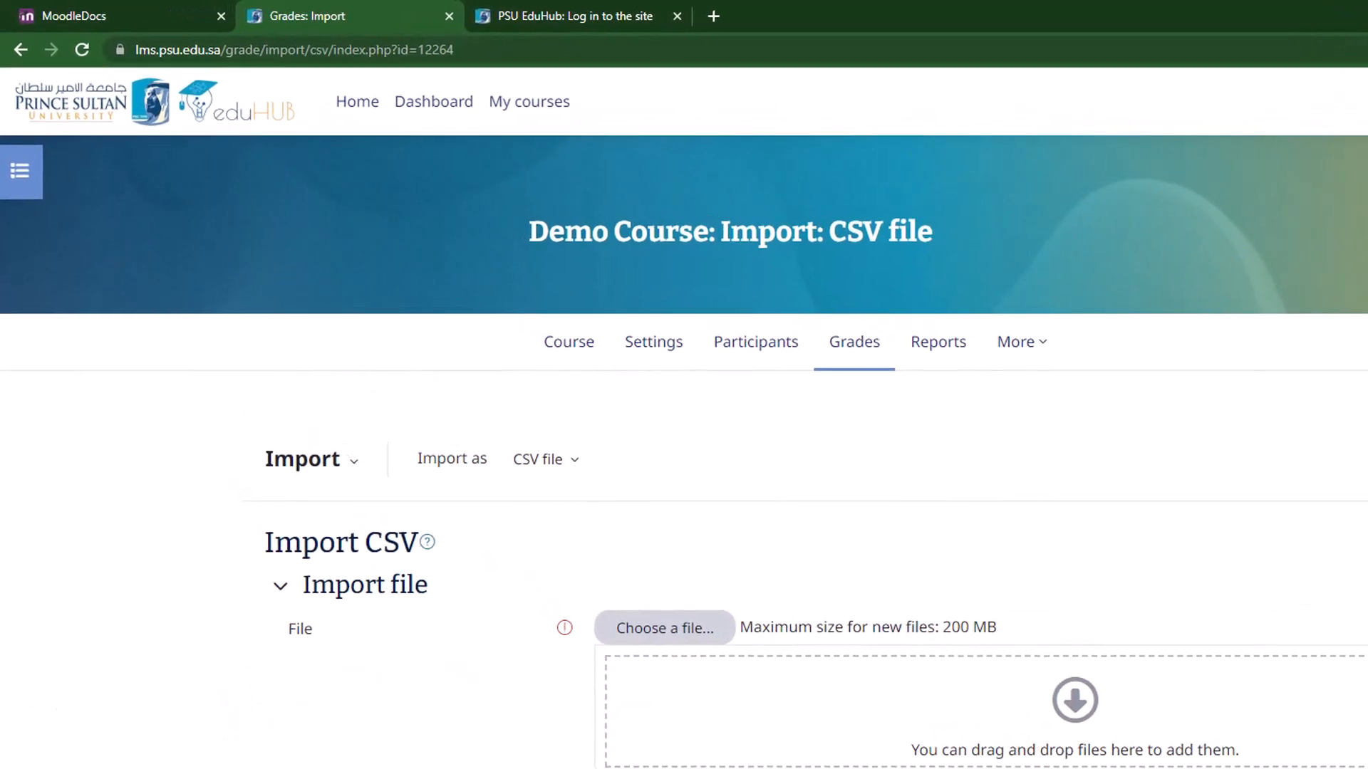
{"action": "mouse_move", "coordinate": [546, 461]}
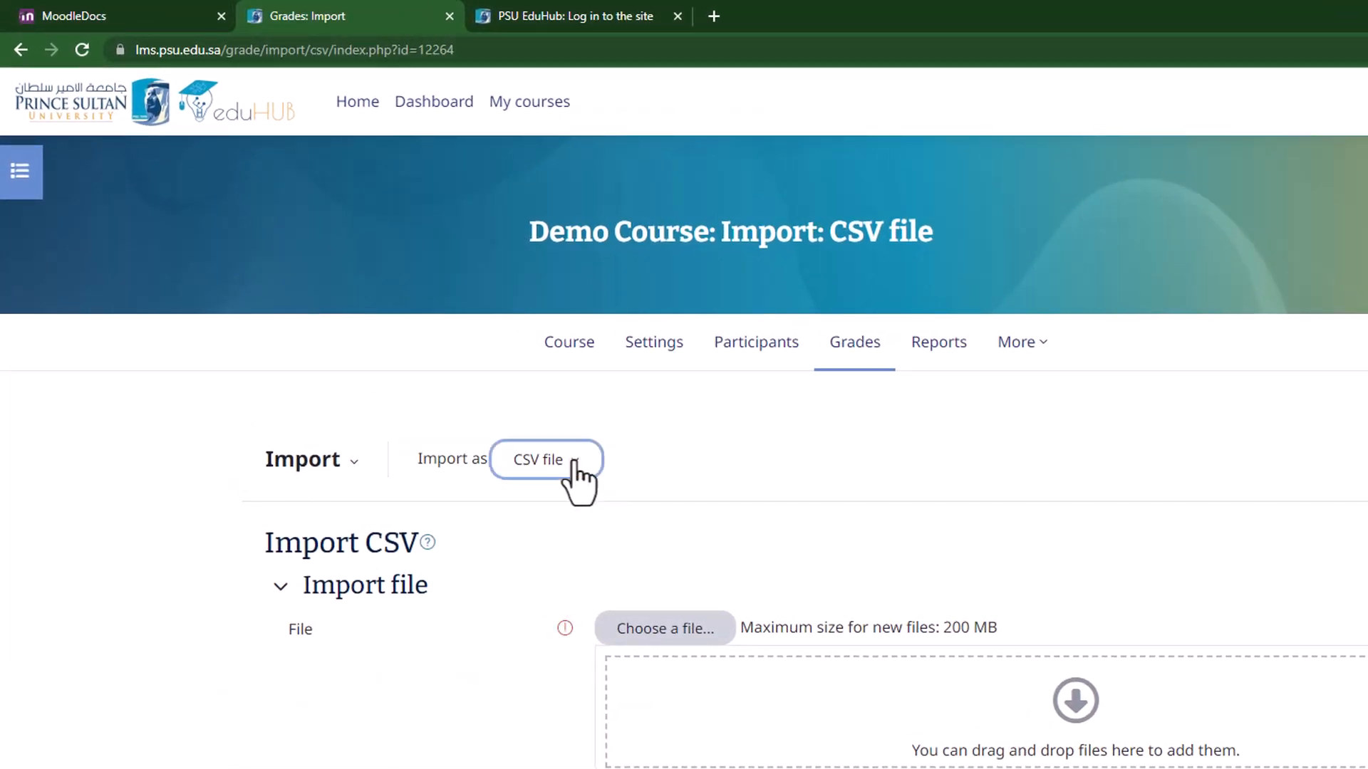
{"action": "left_click", "coordinate": [546, 460]}
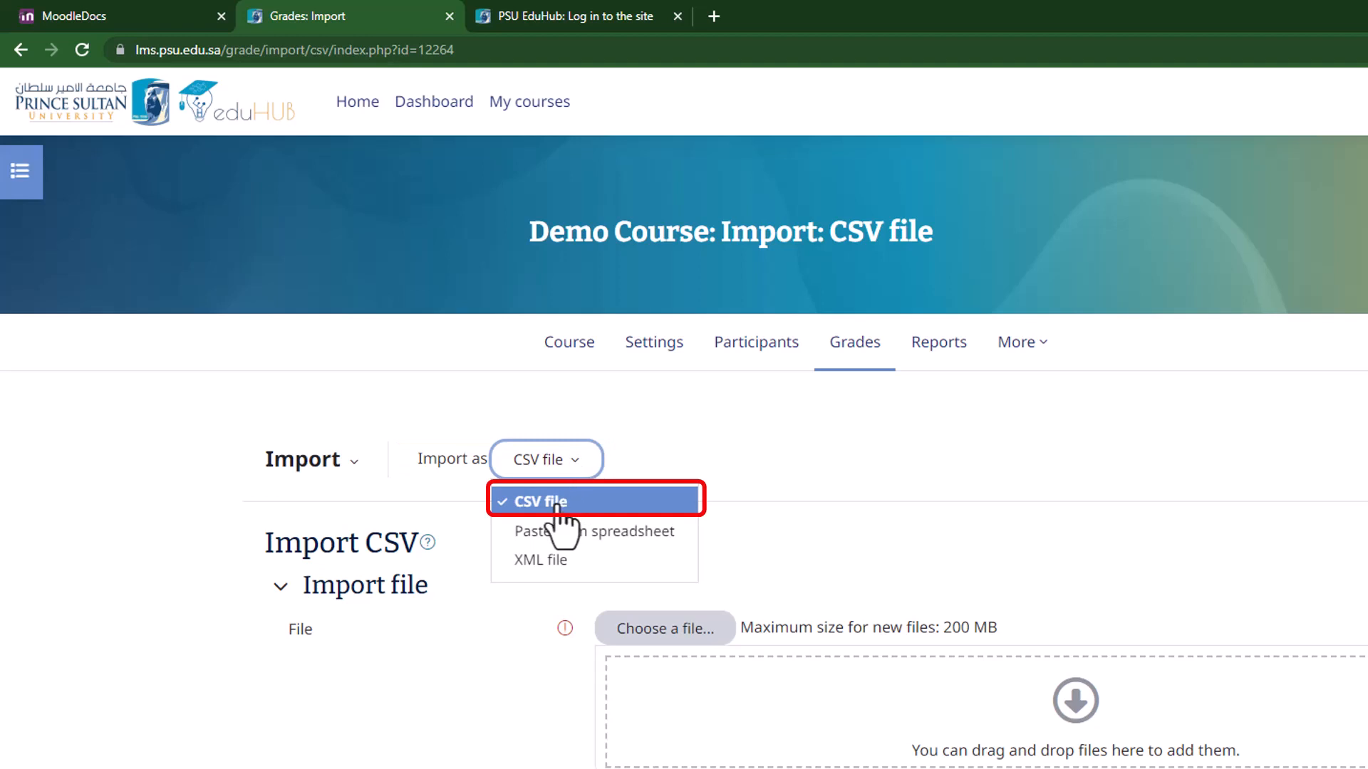
{"action": "left_click", "coordinate": [539, 500]}
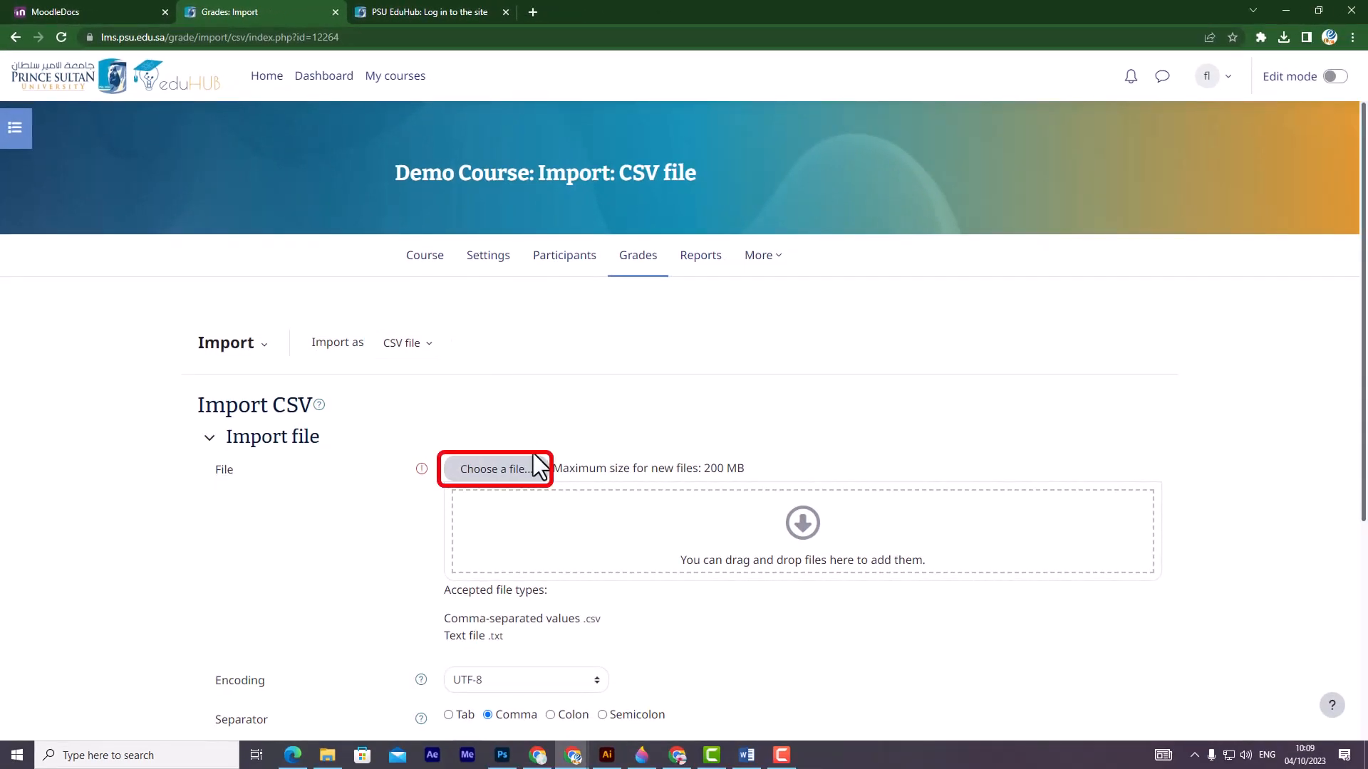
Step: Attach T2 Grades.csv from the computer as the file to import
{"action": "left_click", "coordinate": [494, 469]}
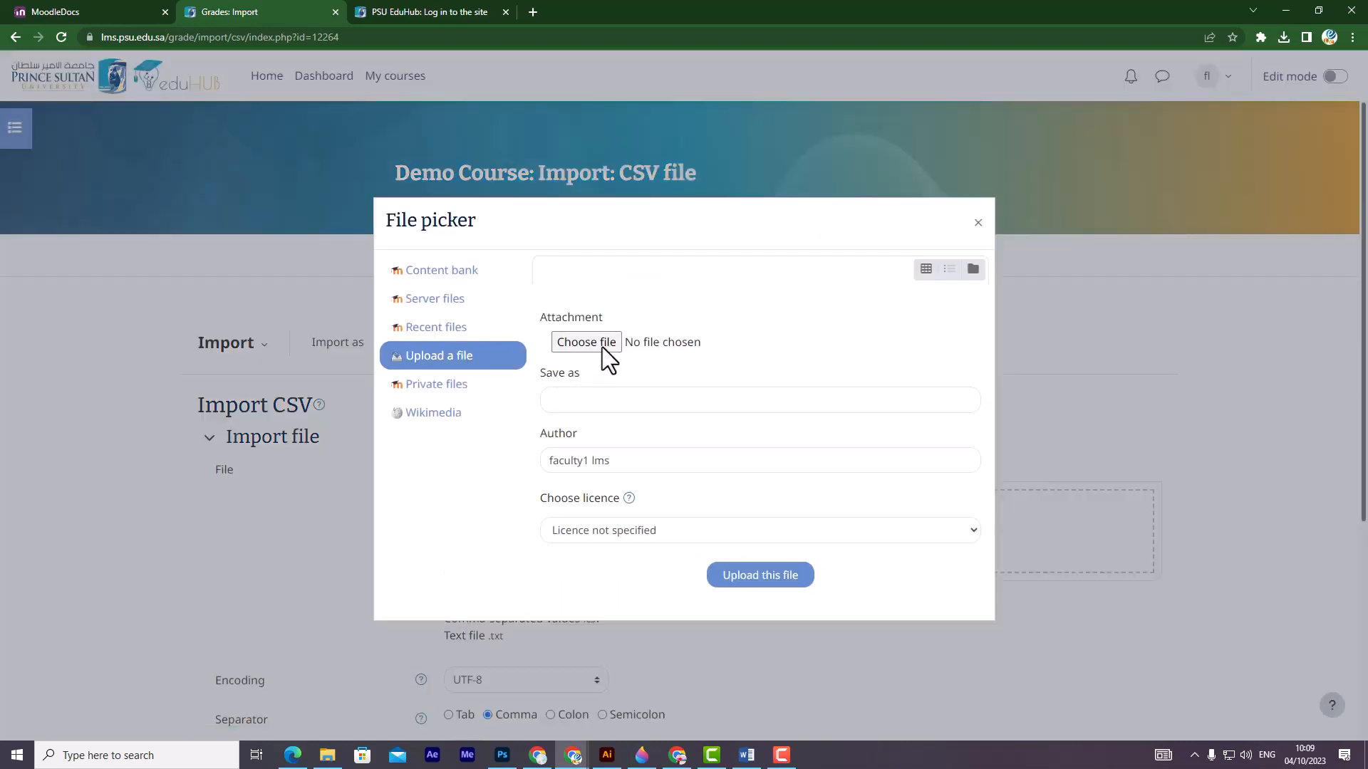
{"action": "left_click", "coordinate": [585, 340]}
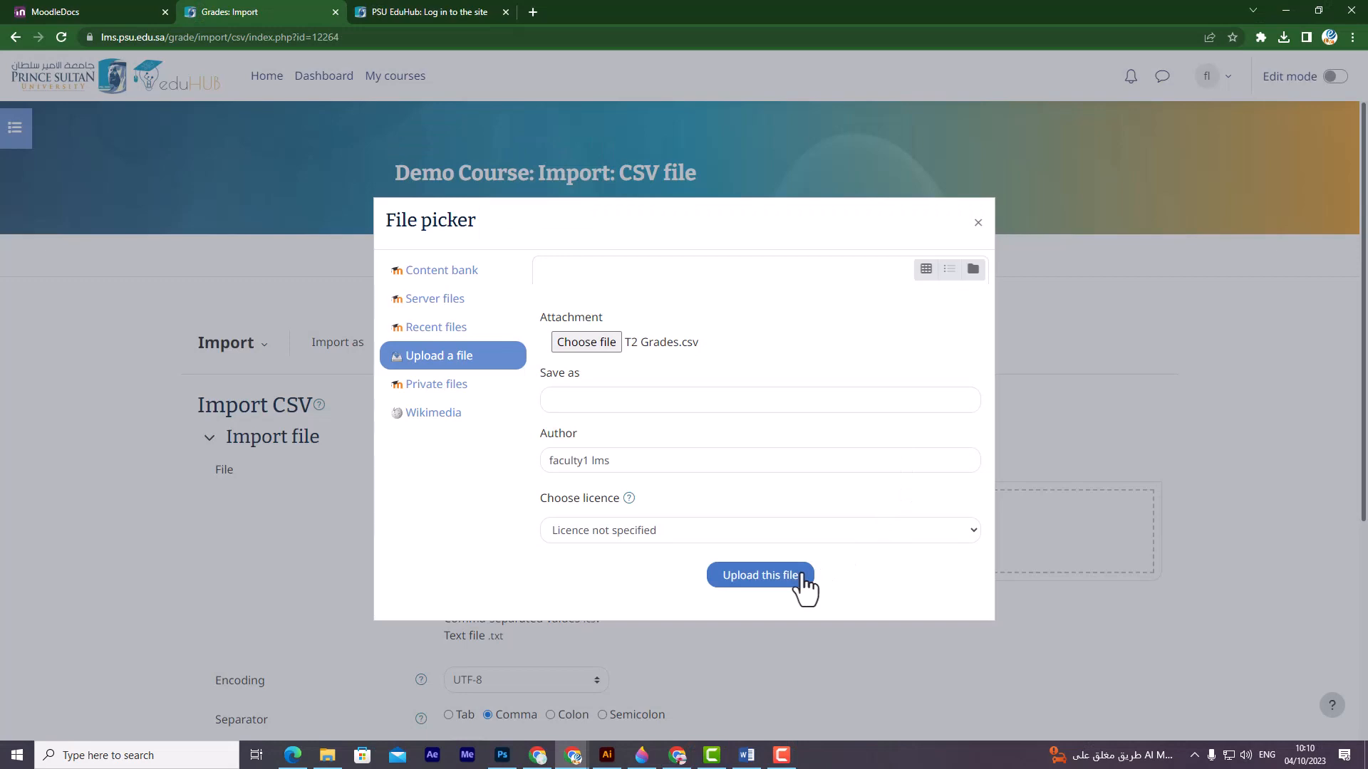
{"action": "left_click", "coordinate": [760, 575]}
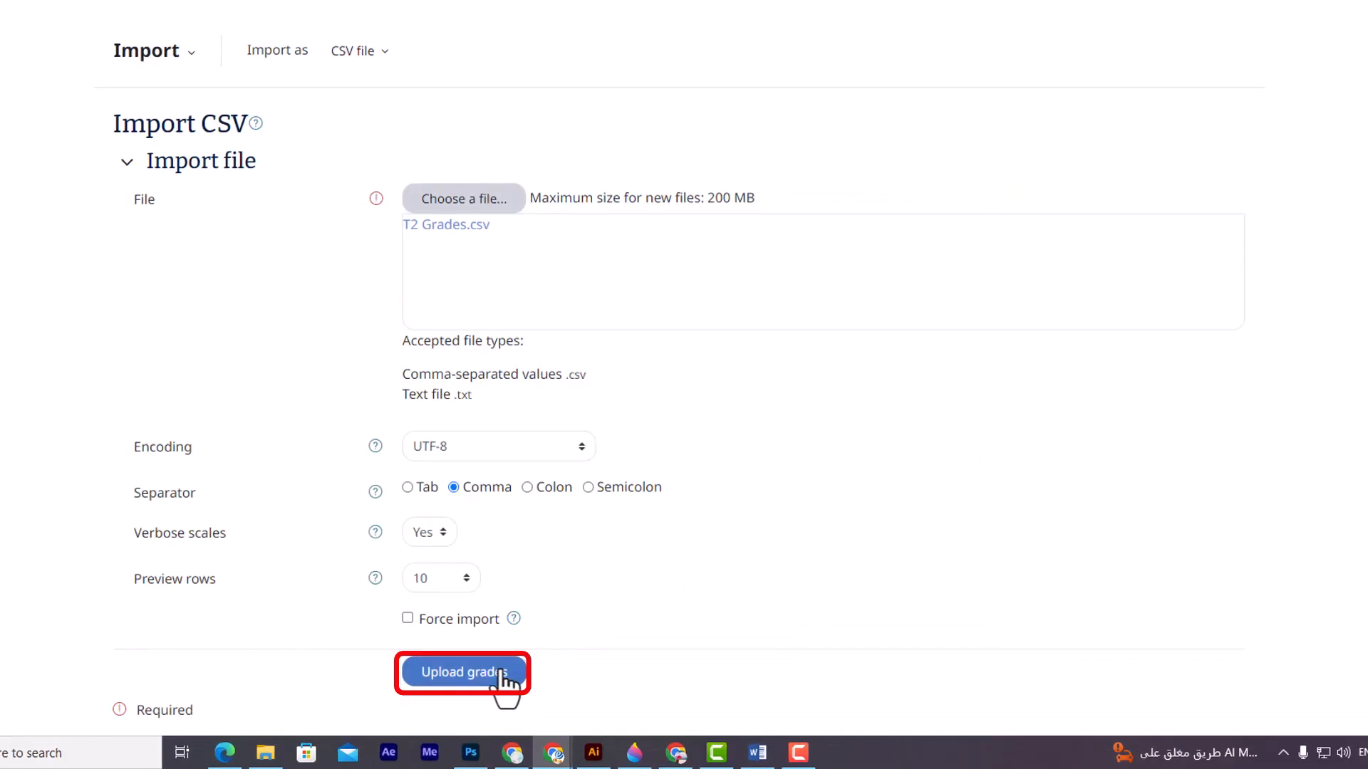
Step: Upload the CSV preview and match users by the Email address column and field
{"action": "left_click", "coordinate": [462, 671]}
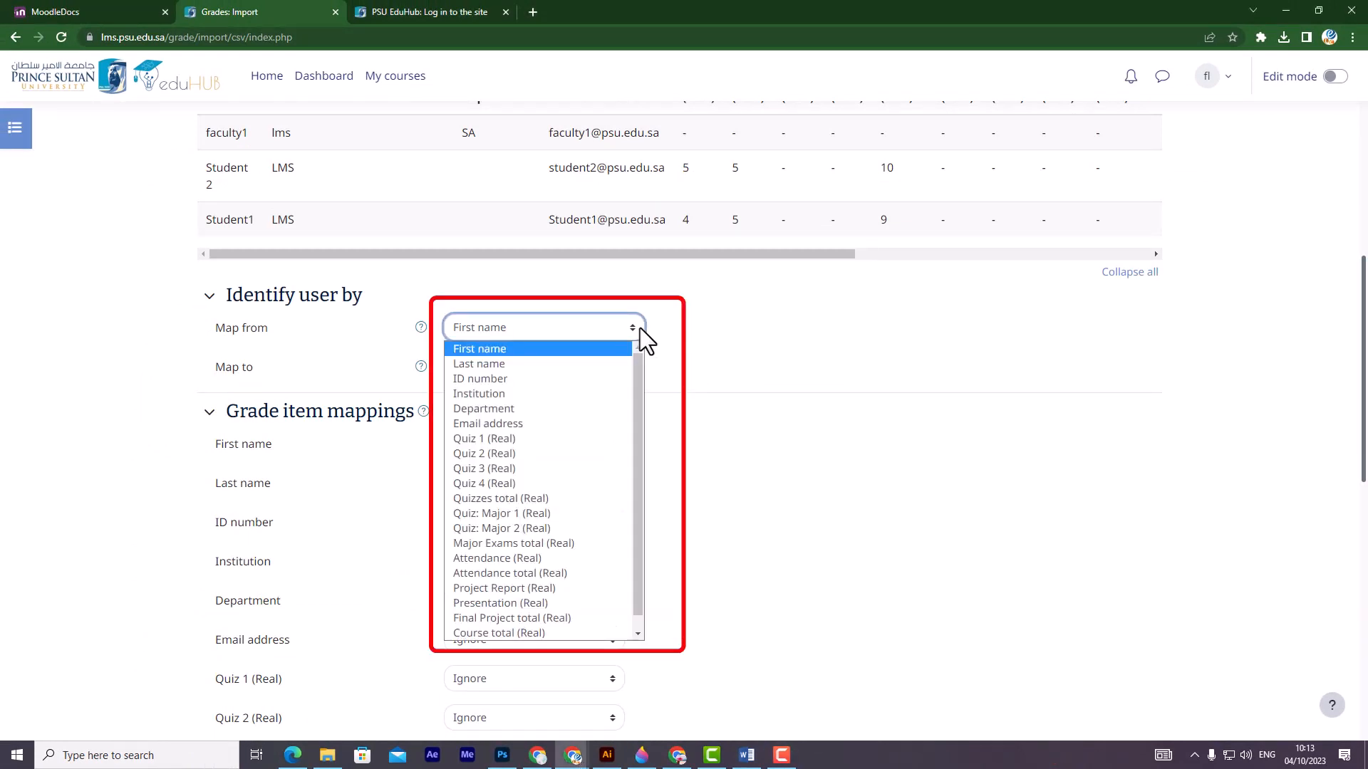
{"action": "left_click", "coordinate": [487, 424]}
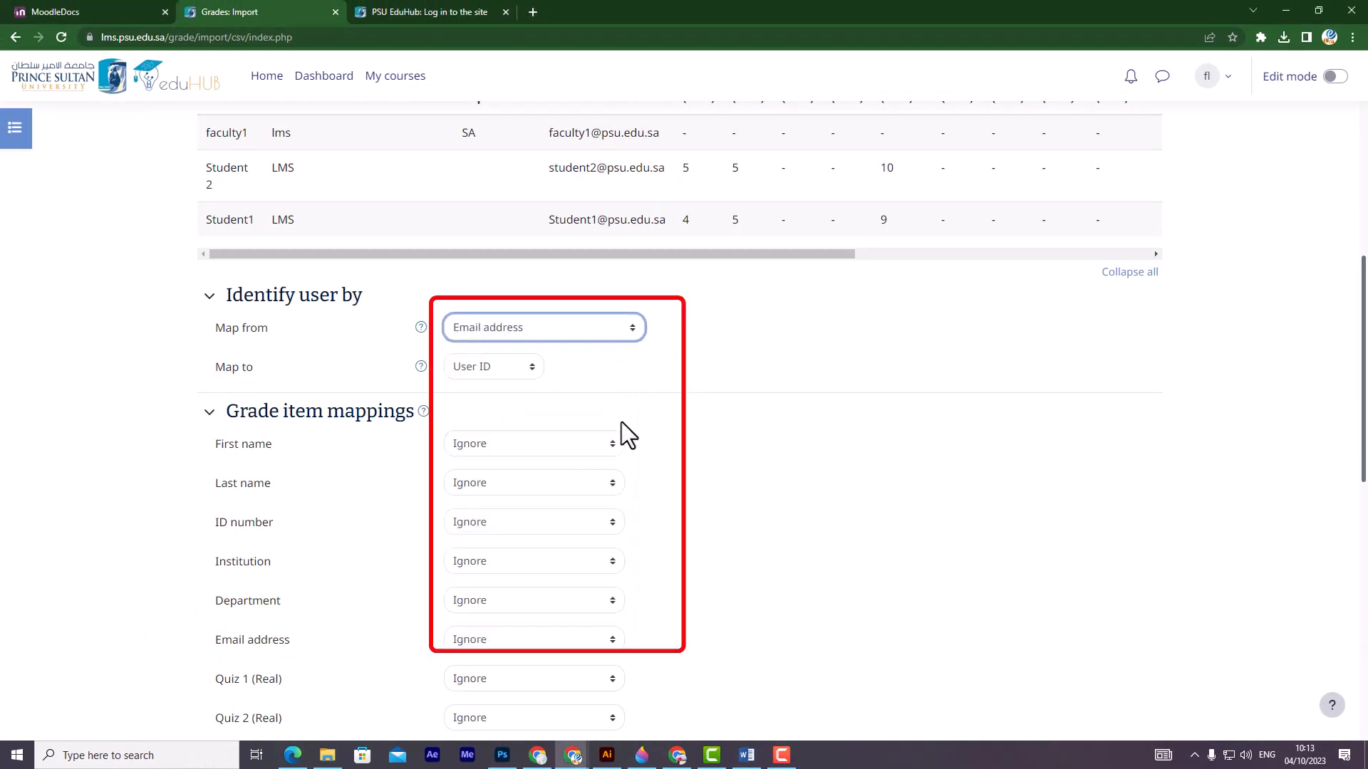
{"action": "left_click", "coordinate": [493, 366]}
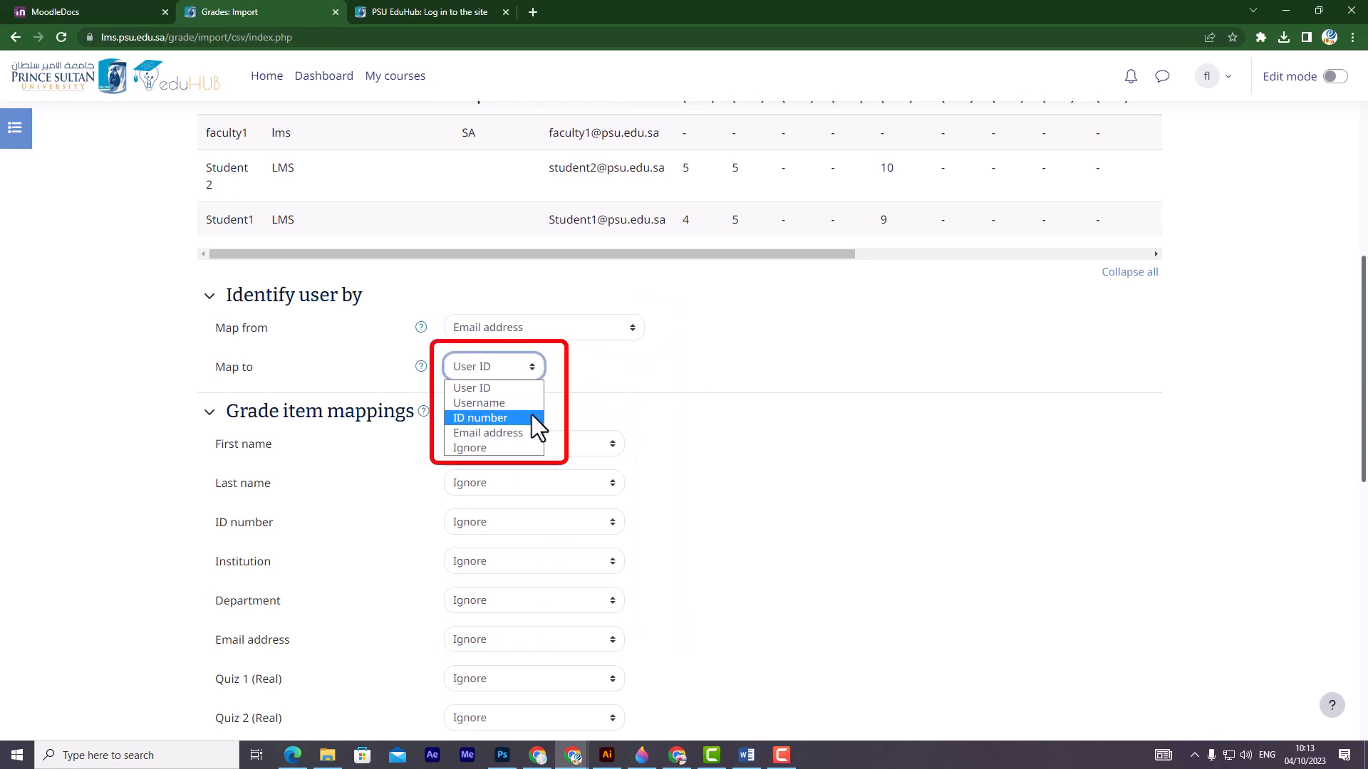
{"action": "left_click", "coordinate": [487, 433]}
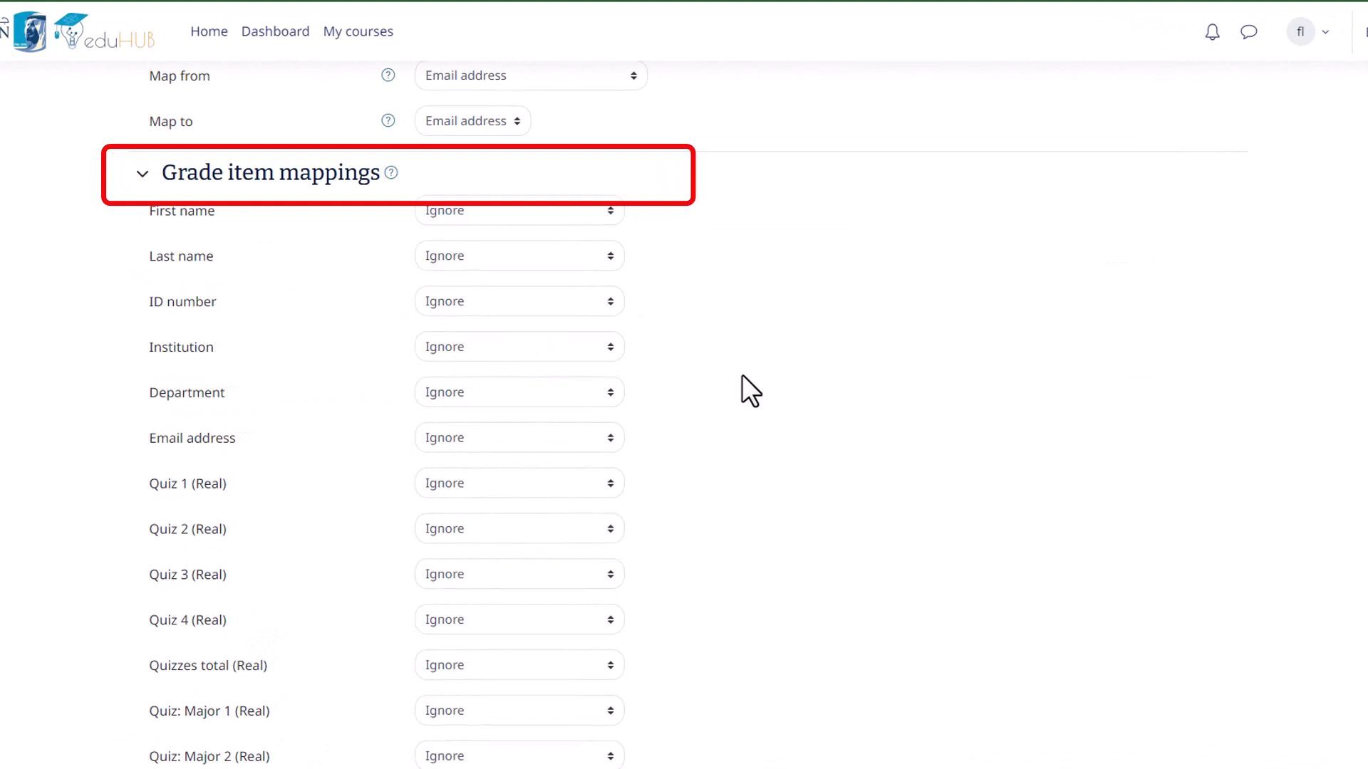
Step: Map the Quiz 1 and Quiz 2 columns and finish the import with 'Grade import success'
{"action": "left_click", "coordinate": [518, 566]}
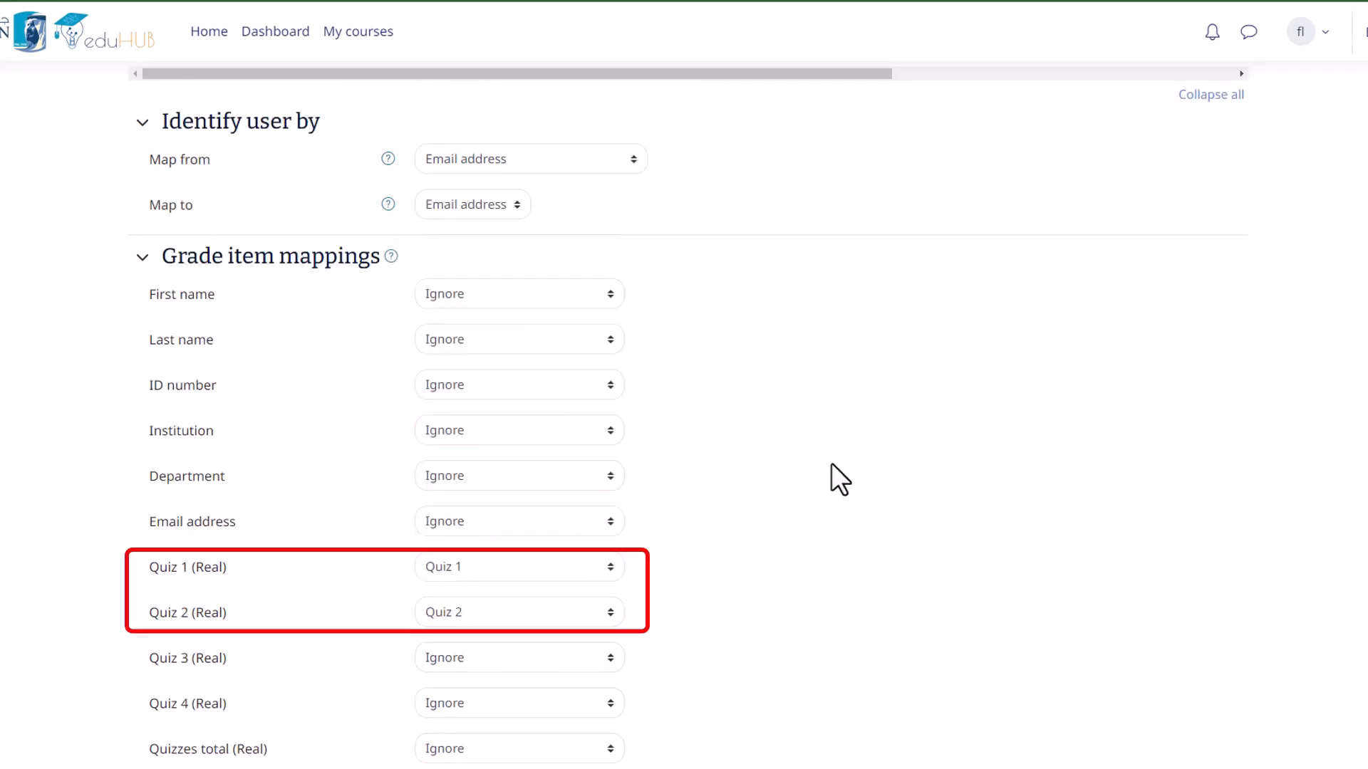
{"action": "scroll", "scroll_direction": "down", "scroll_amount": 3}
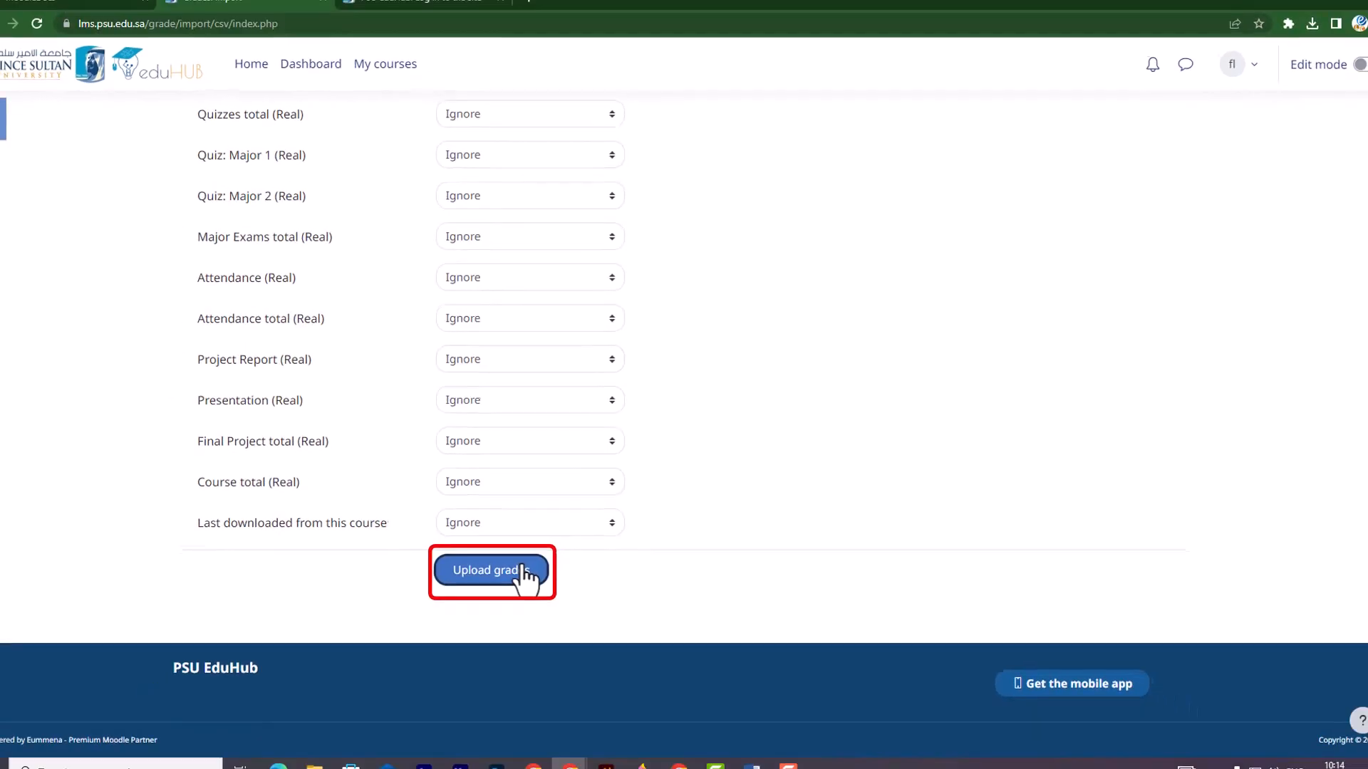
{"action": "left_click", "coordinate": [491, 572]}
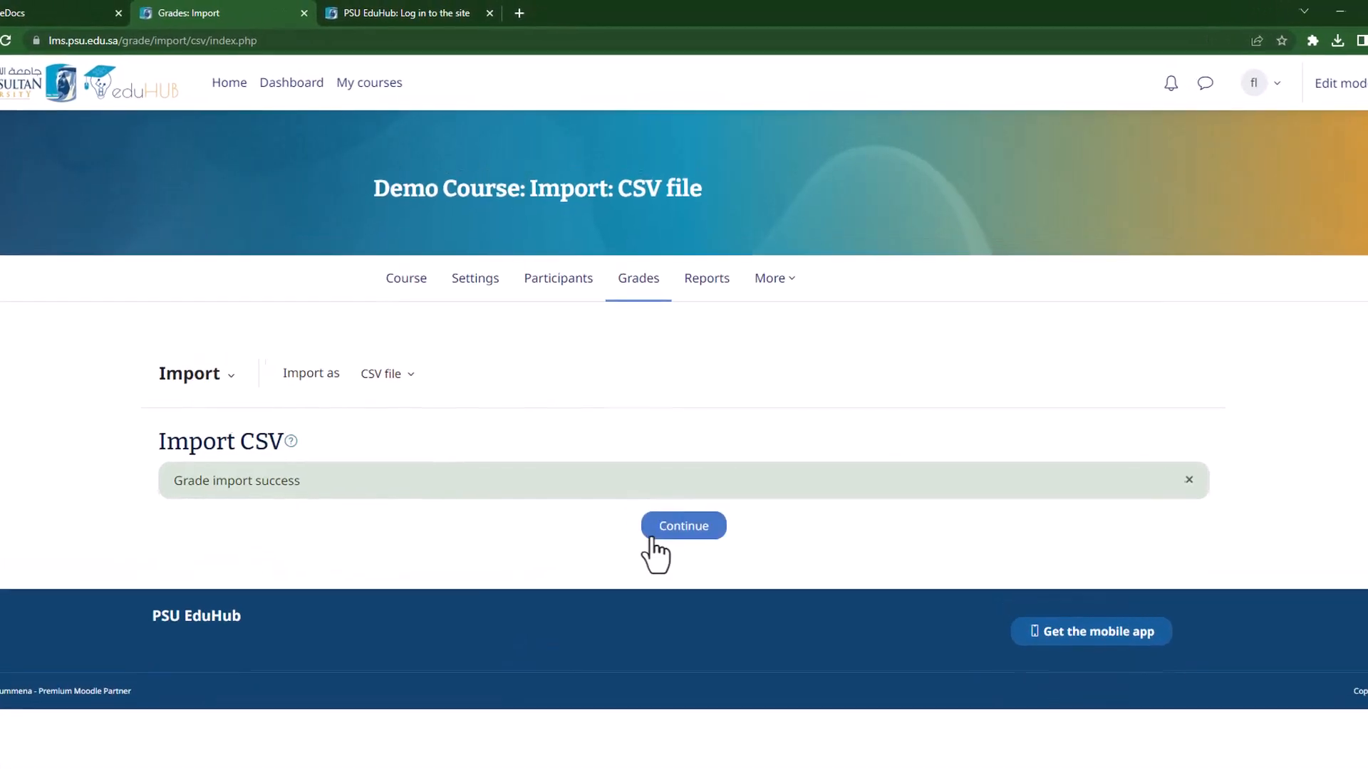